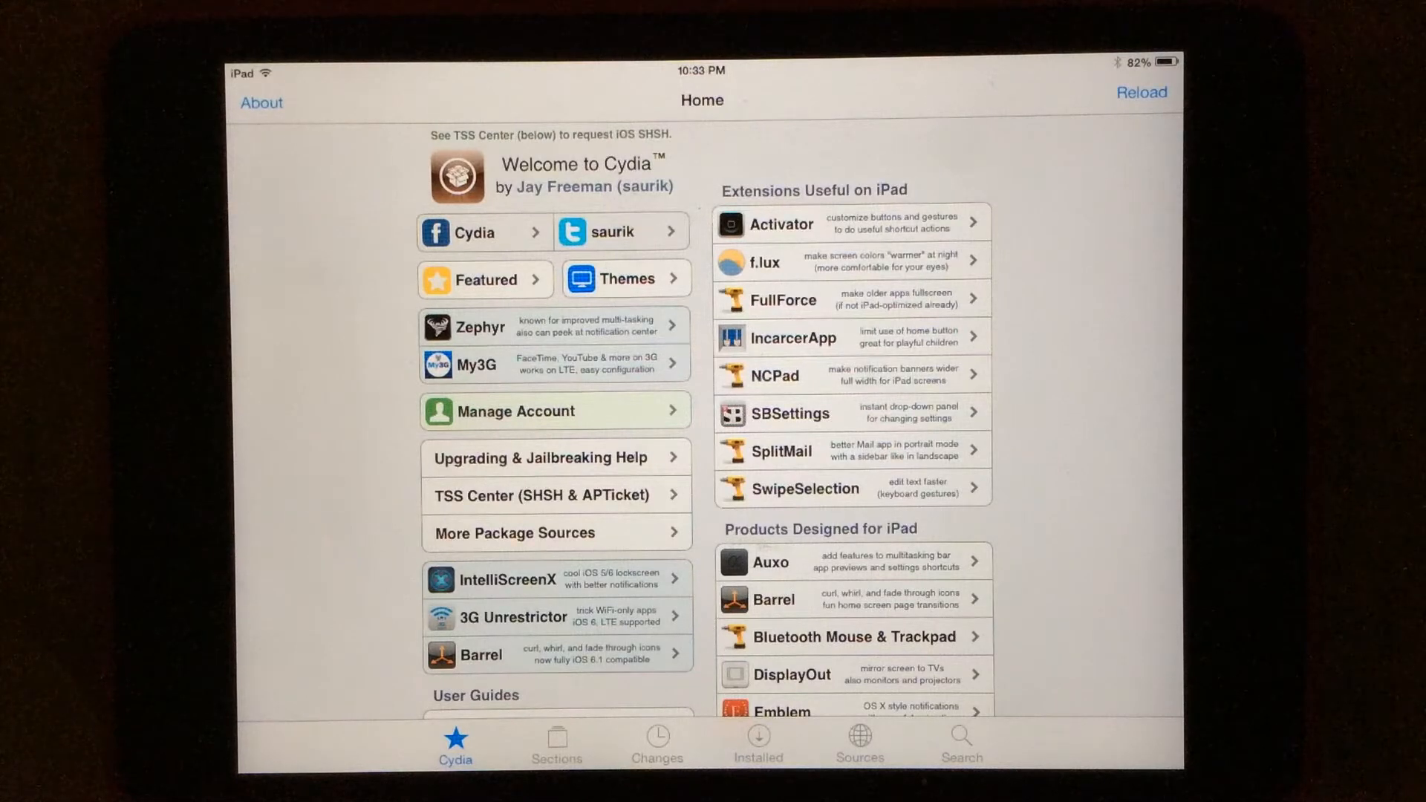
# - Show Cydia's installed repository sources, including BigBoss and ModMyi
pyautogui.click(858, 741)
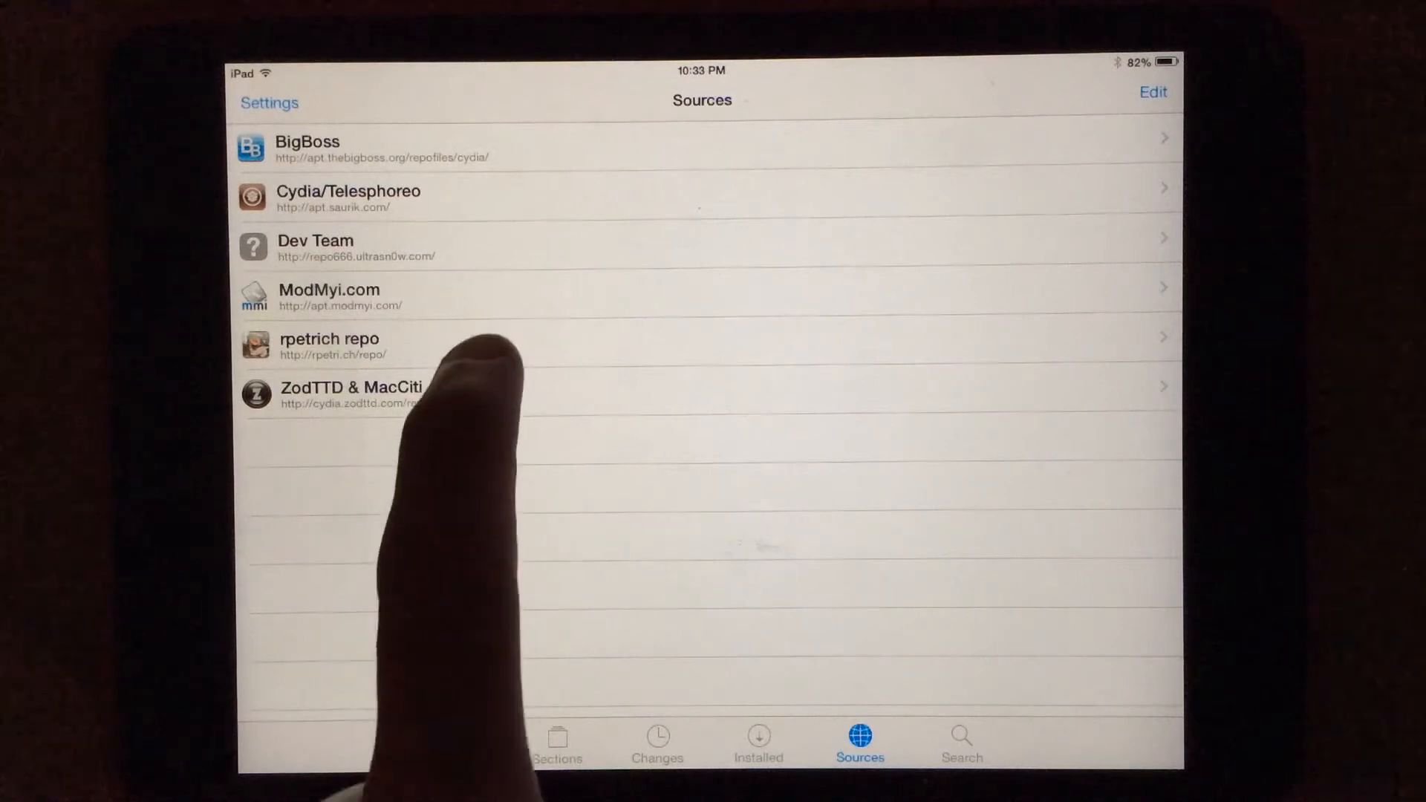
# - Browse the rpetrich repo and open the FlipControlCenter 0.1 package details
pyautogui.click(329, 347)
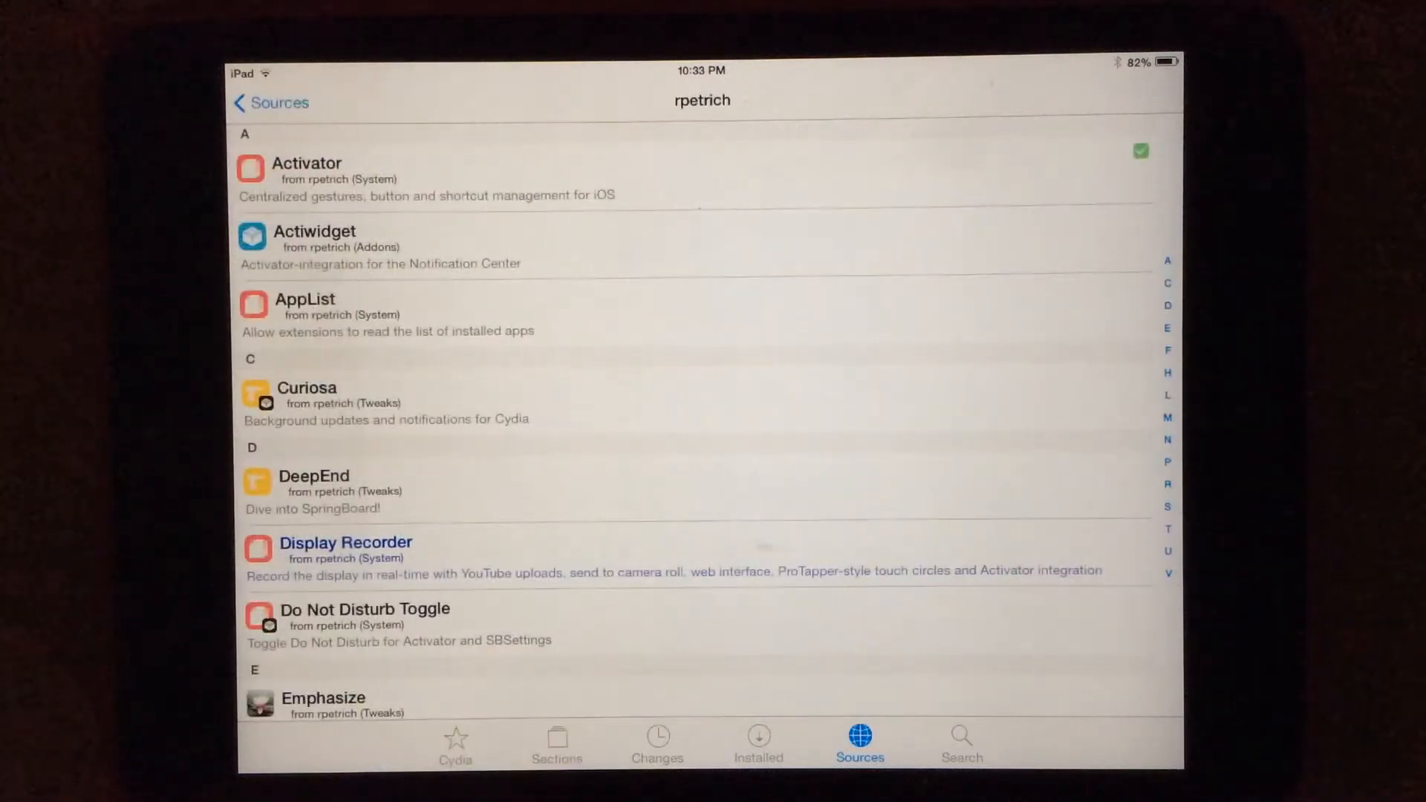
pyautogui.scroll(-3)
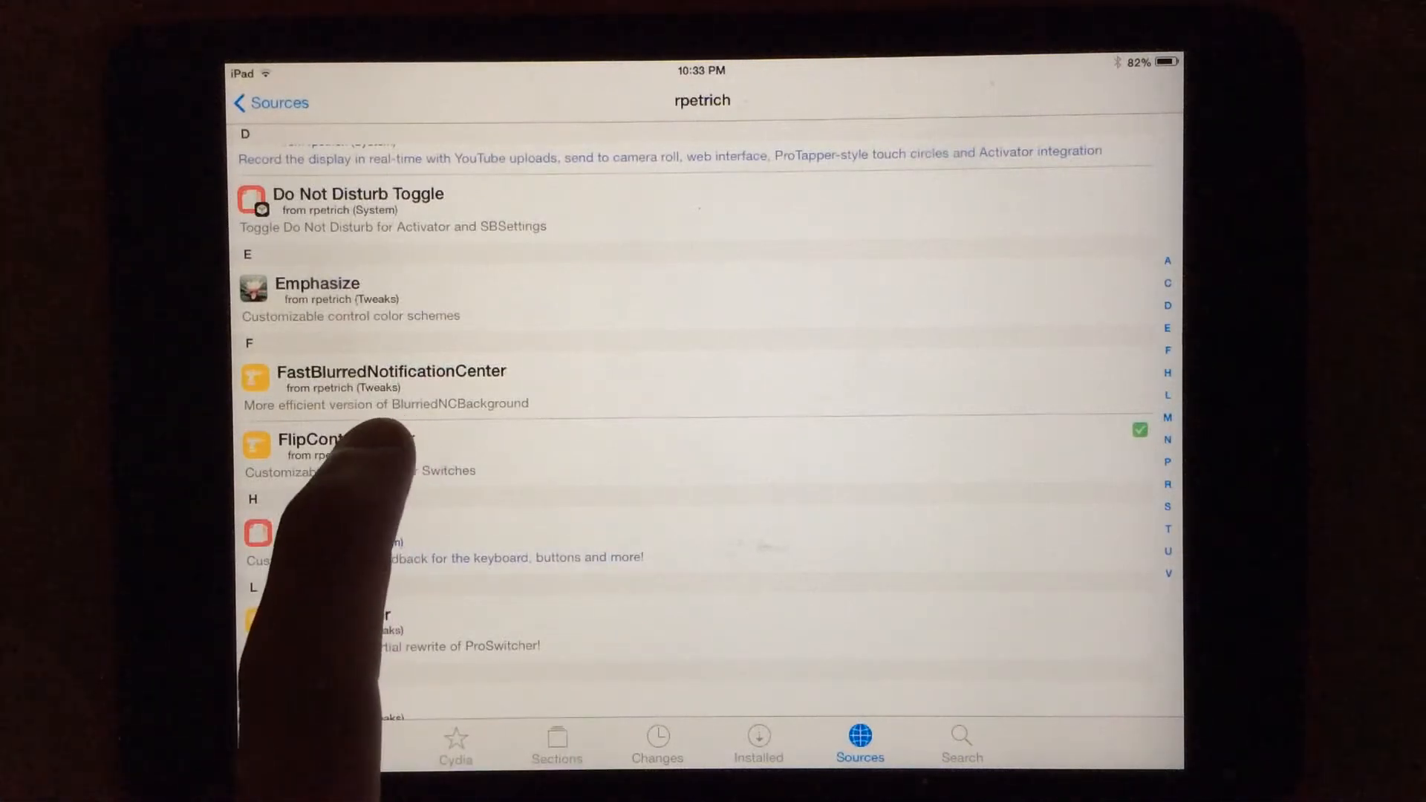
pyautogui.click(336, 446)
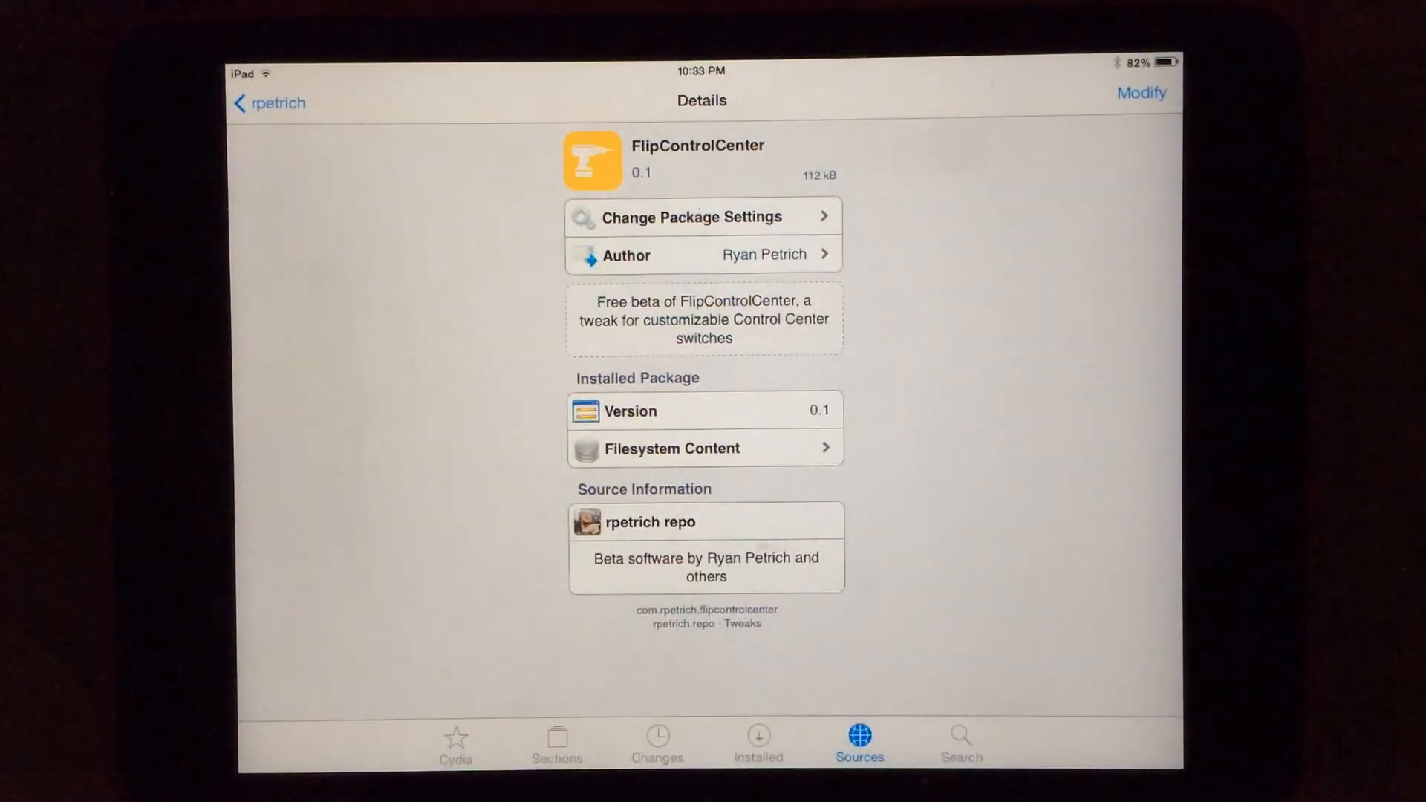
# - Leave Cydia for the Settings app's Control Center page
pyautogui.click(1141, 93)
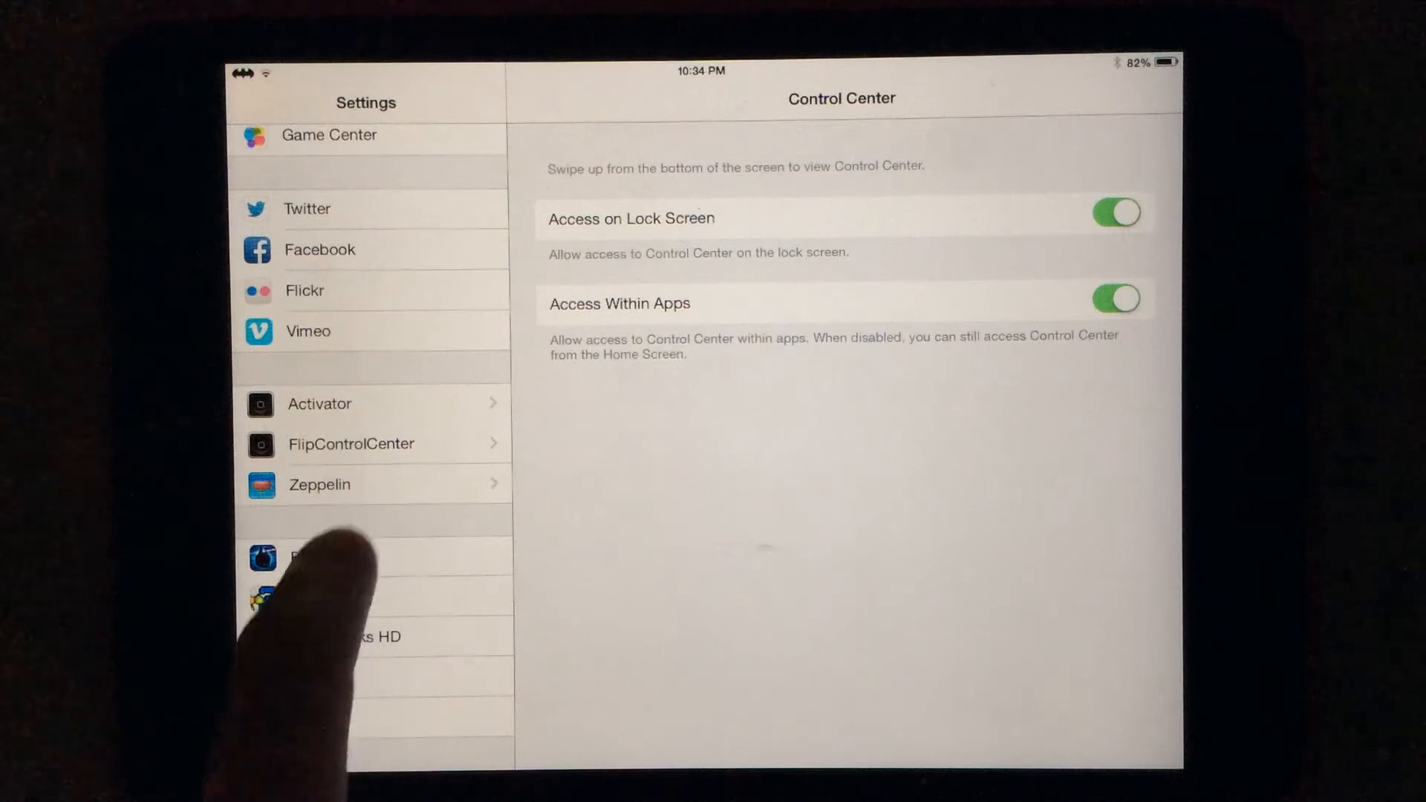
# - Open FlipControlCenter settings to see the Switches Per Page choices
pyautogui.click(364, 444)
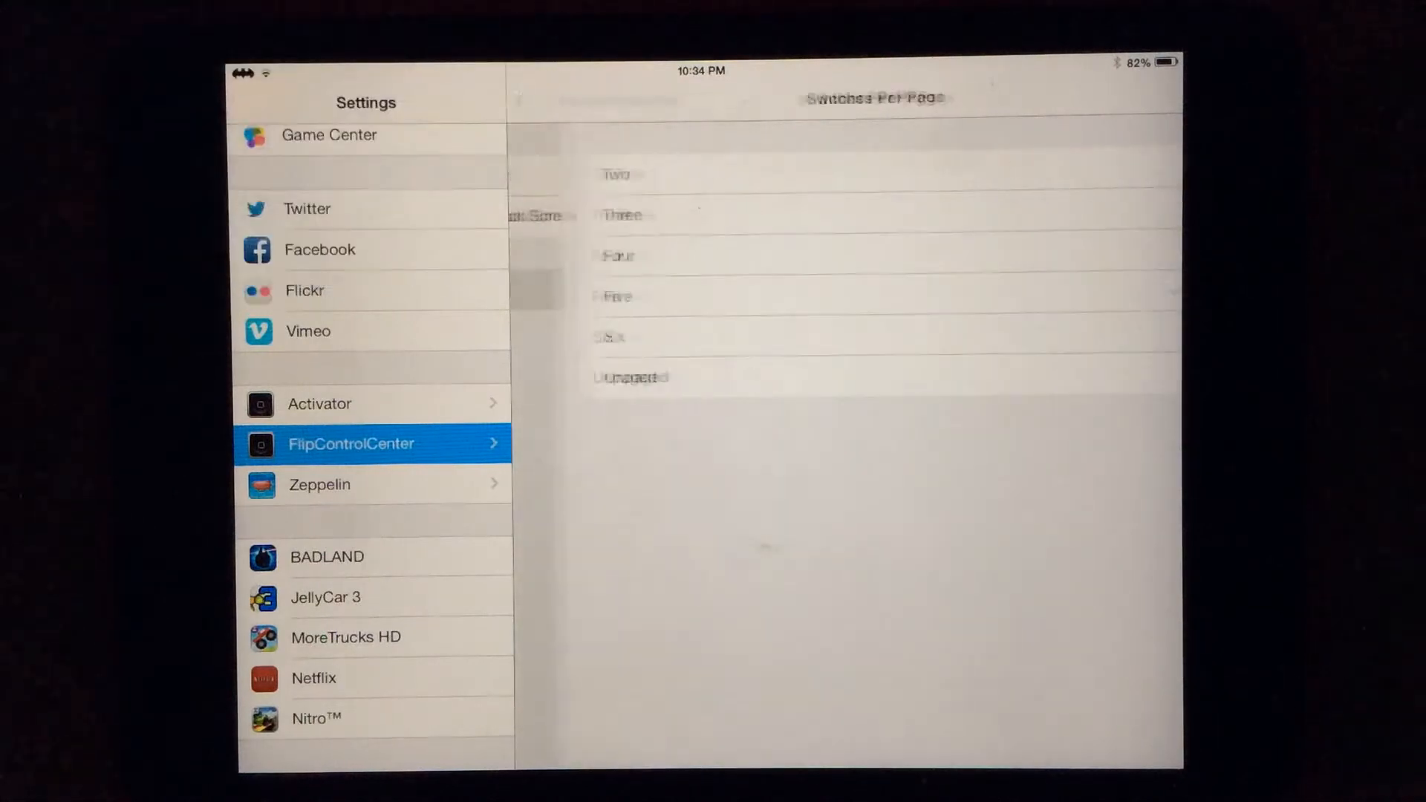
# - Go back to FlipControlCenter options and open the Active Switches list
pyautogui.click(846, 292)
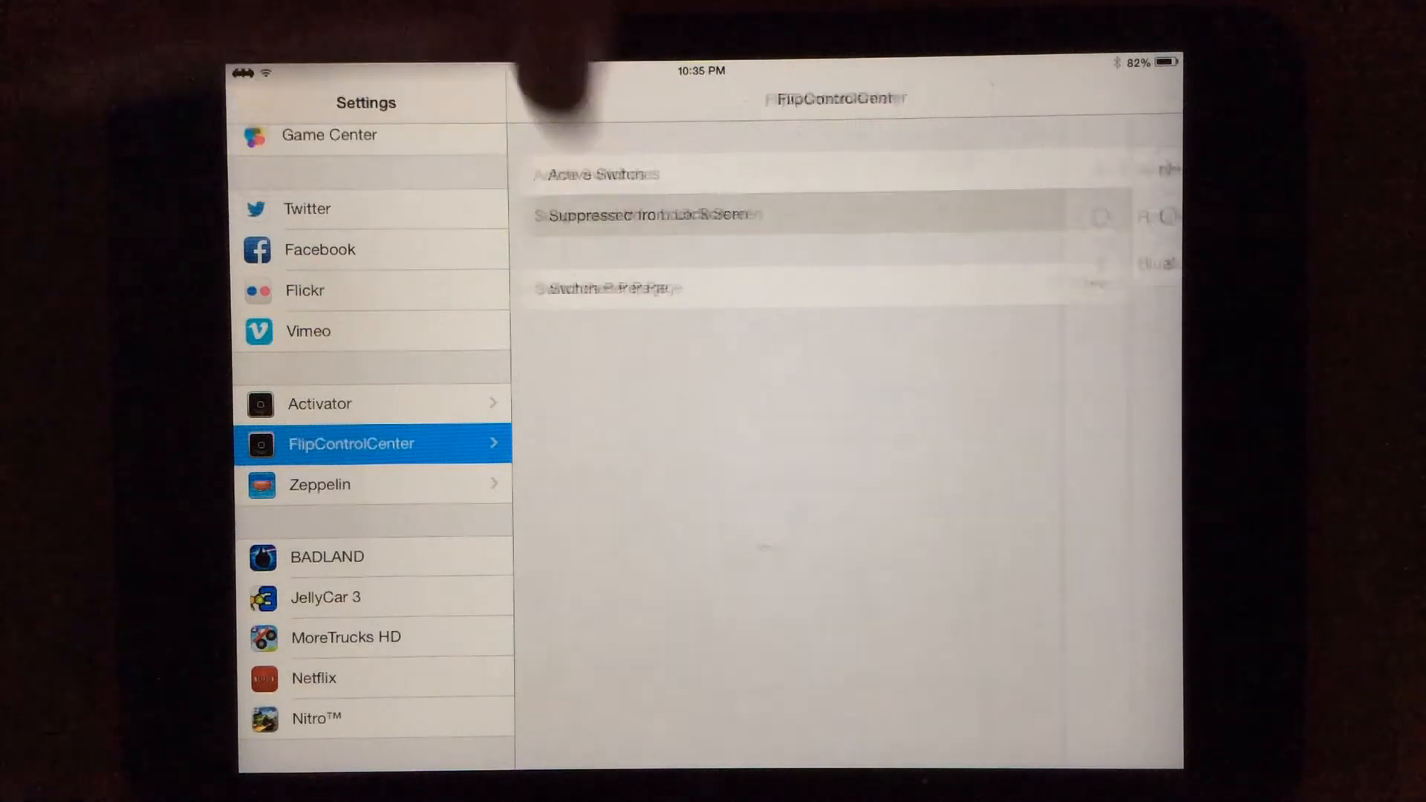
pyautogui.click(651, 214)
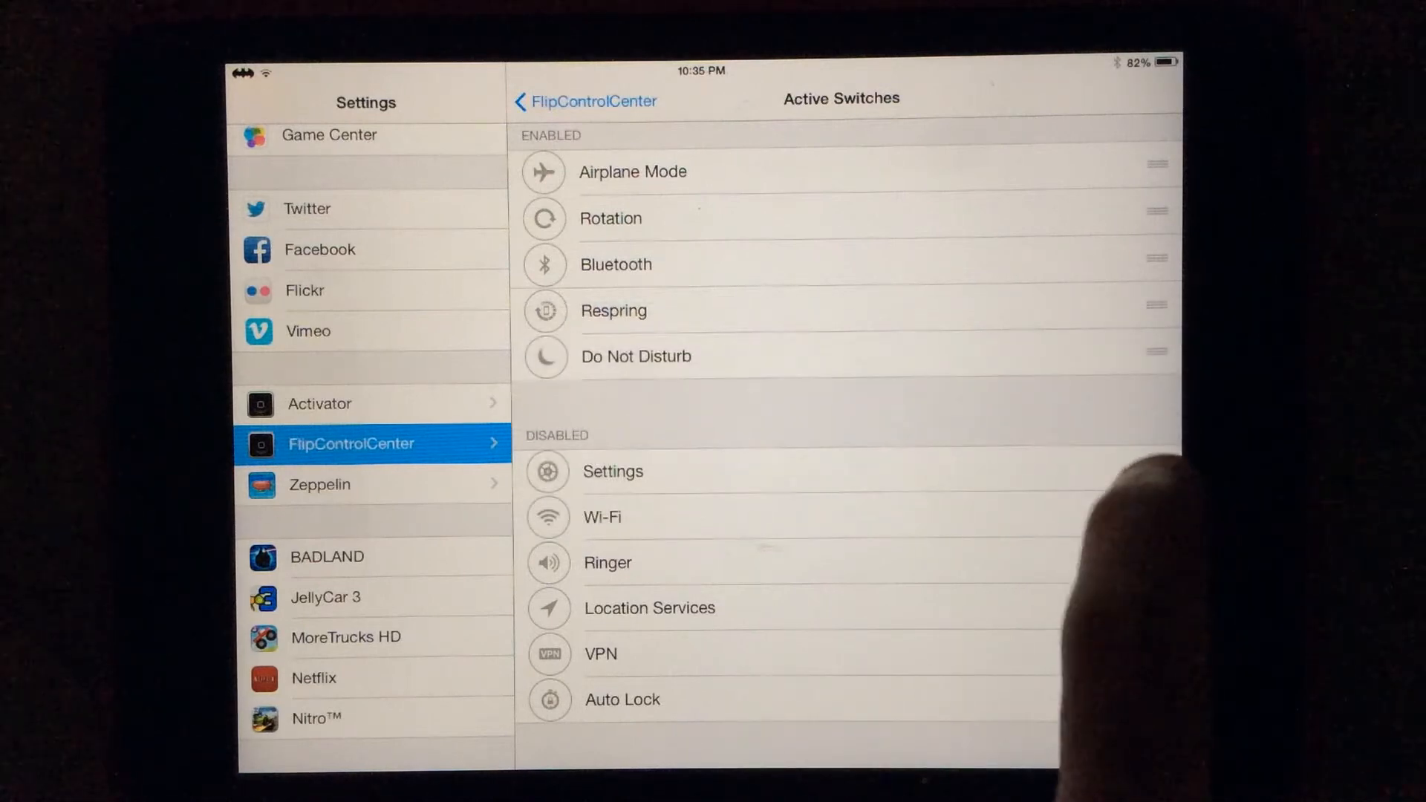
# - Drag Wi-Fi up into the Enabled section of Active Switches
pyautogui.moveTo(636, 471); pyautogui.dragTo(636, 403)
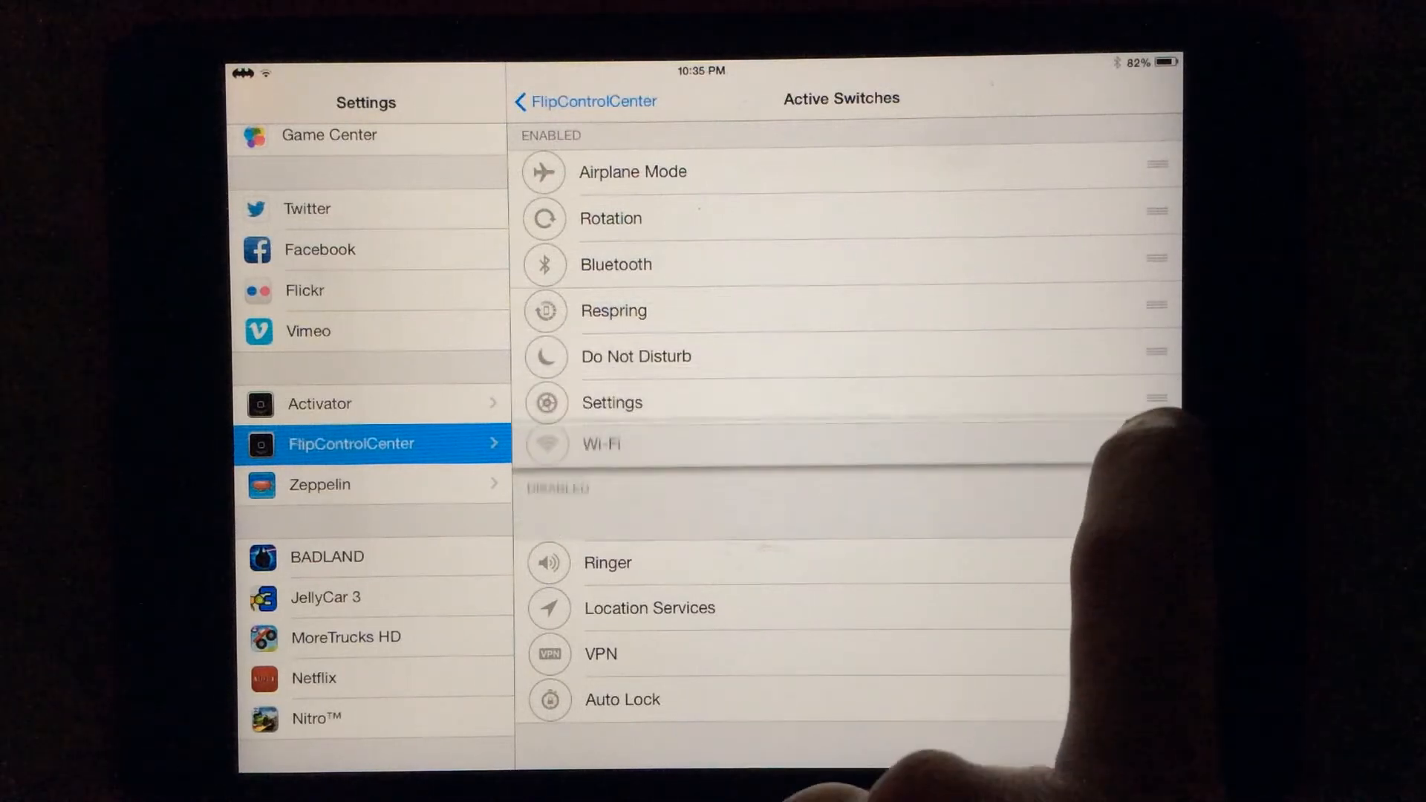